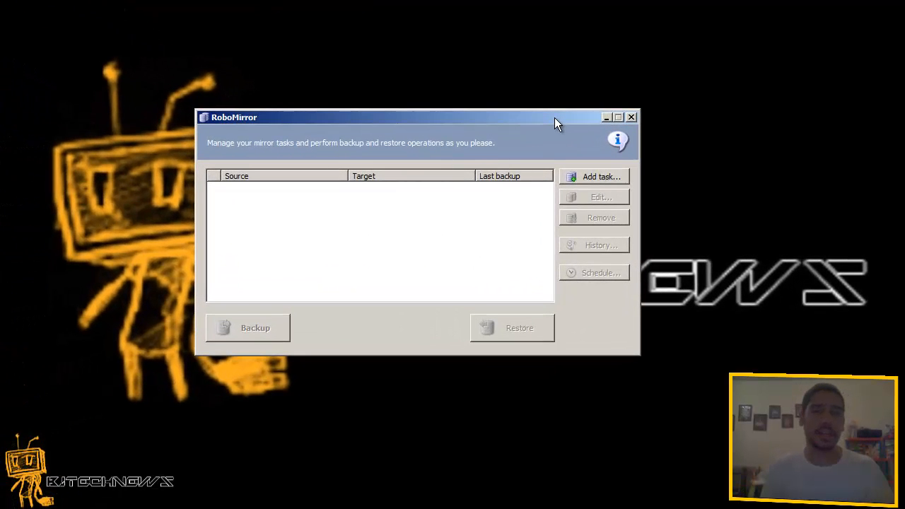
{"action": "mouse_move", "coordinate": [308, 377]}
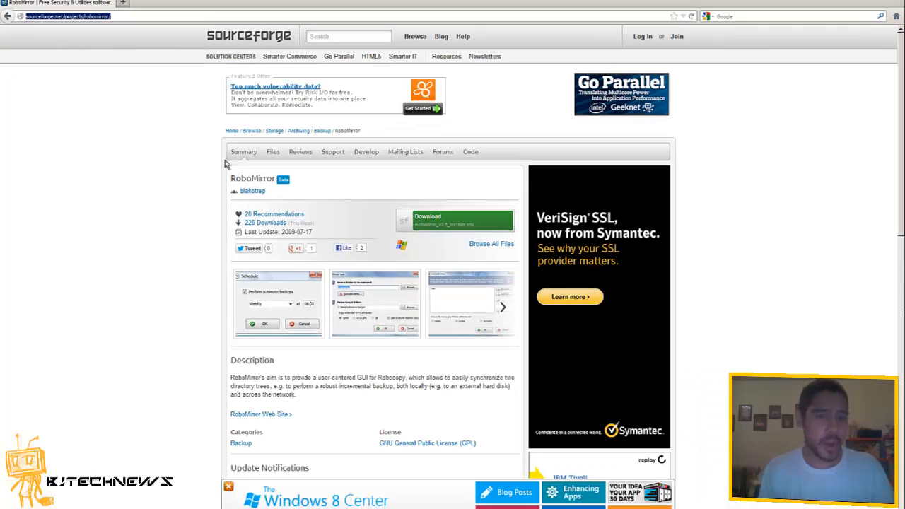
{"action": "mouse_move", "coordinate": [183, 204]}
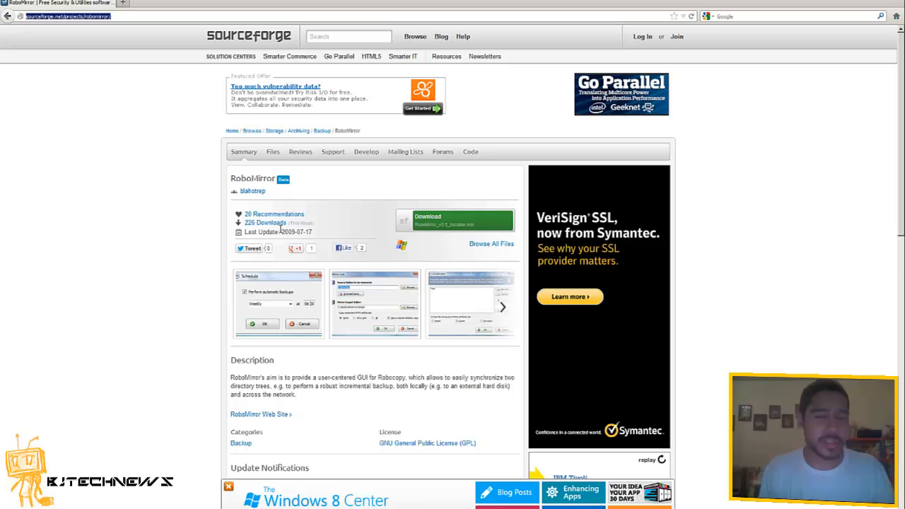
{"action": "mouse_move", "coordinate": [291, 253]}
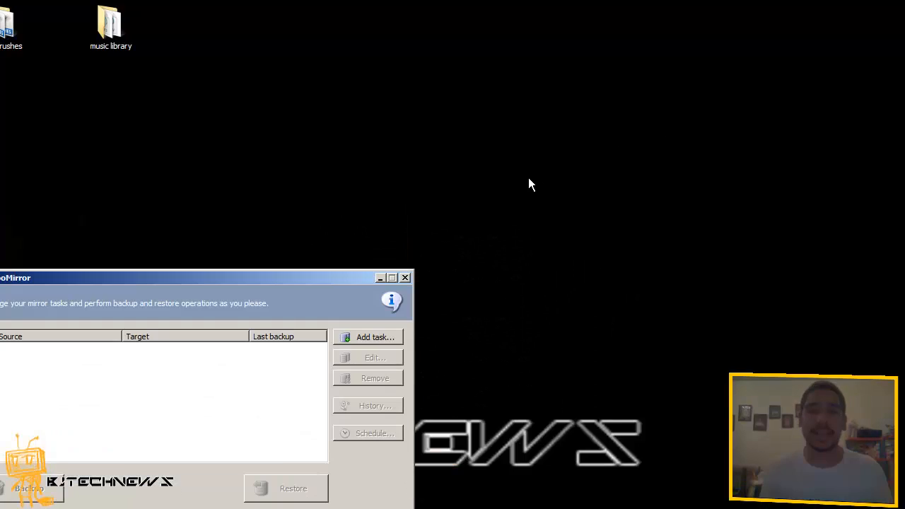
{"action": "mouse_move", "coordinate": [492, 213]}
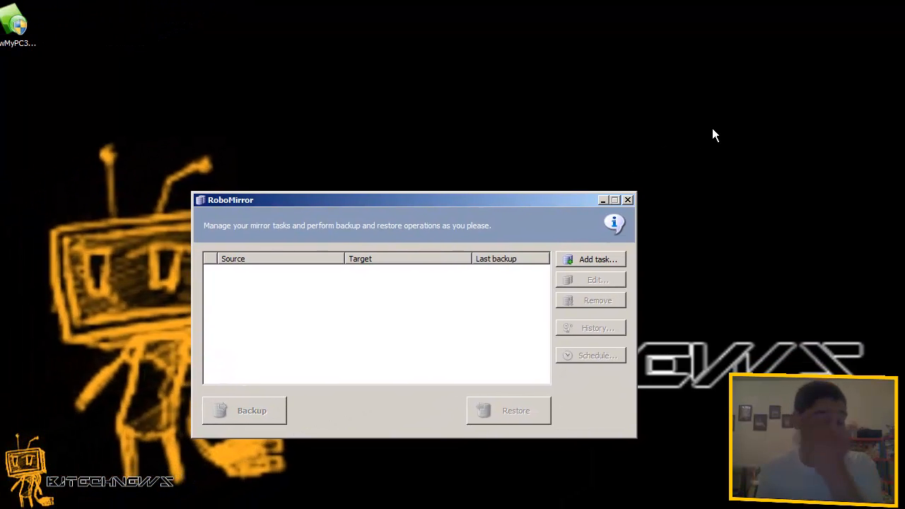
{"action": "mouse_move", "coordinate": [613, 221]}
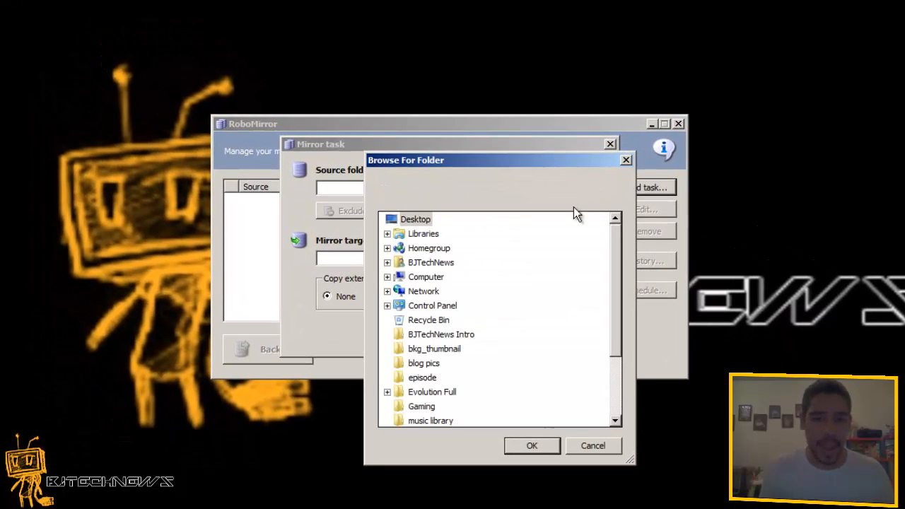
{"action": "mouse_move", "coordinate": [440, 334]}
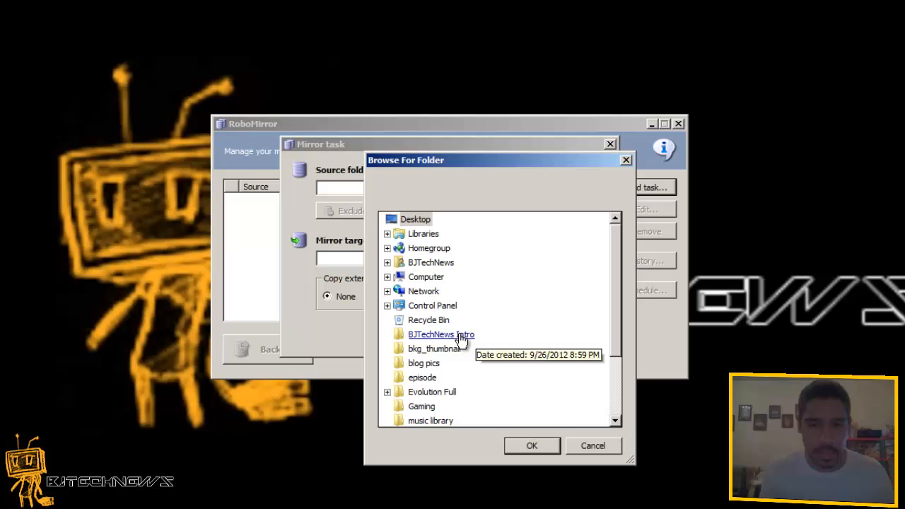
Choose Evolution Full as the source folder and blog pics as the target.
{"action": "left_click", "coordinate": [441, 334]}
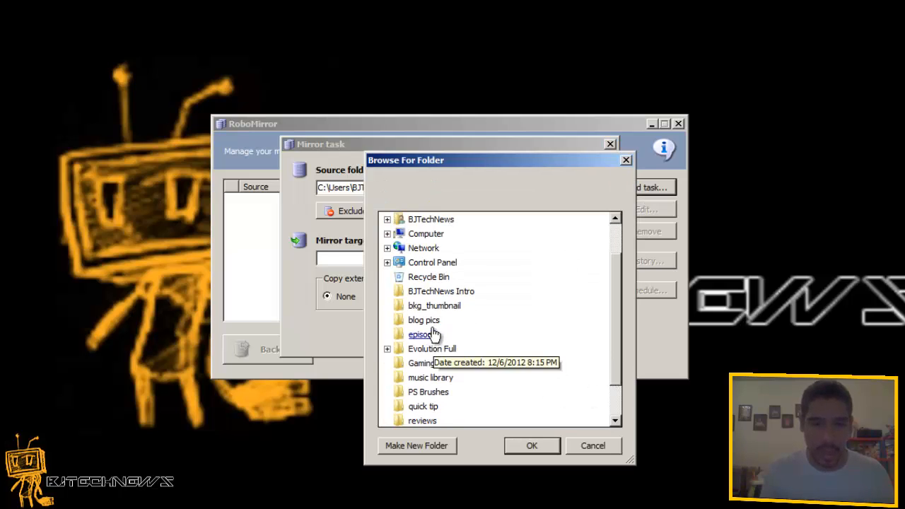
{"action": "left_click", "coordinate": [532, 446]}
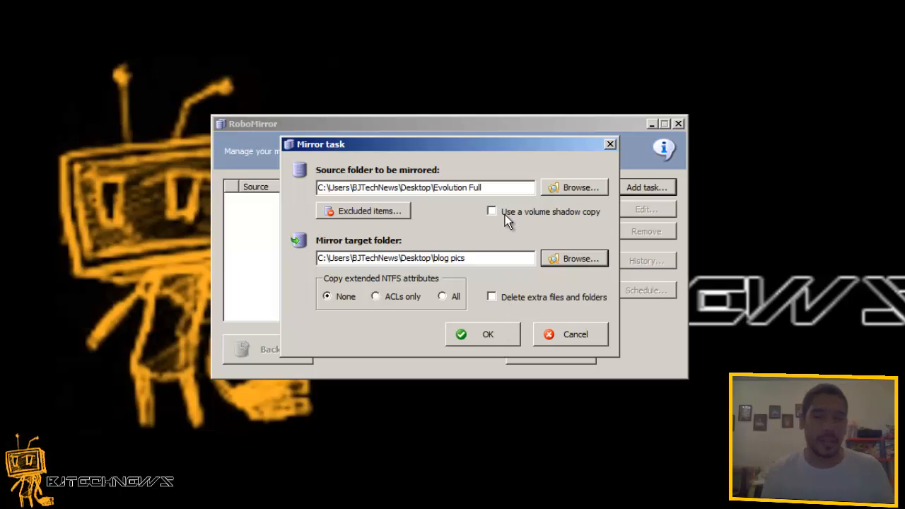
{"action": "mouse_move", "coordinate": [513, 216]}
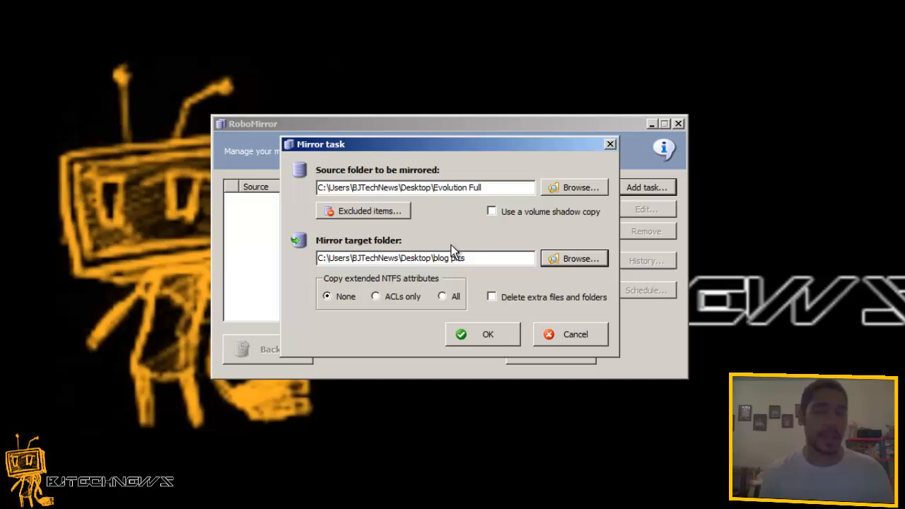
Leave excluded items empty, copy all extended NTFS attributes, and save the task.
{"action": "left_click", "coordinate": [363, 210]}
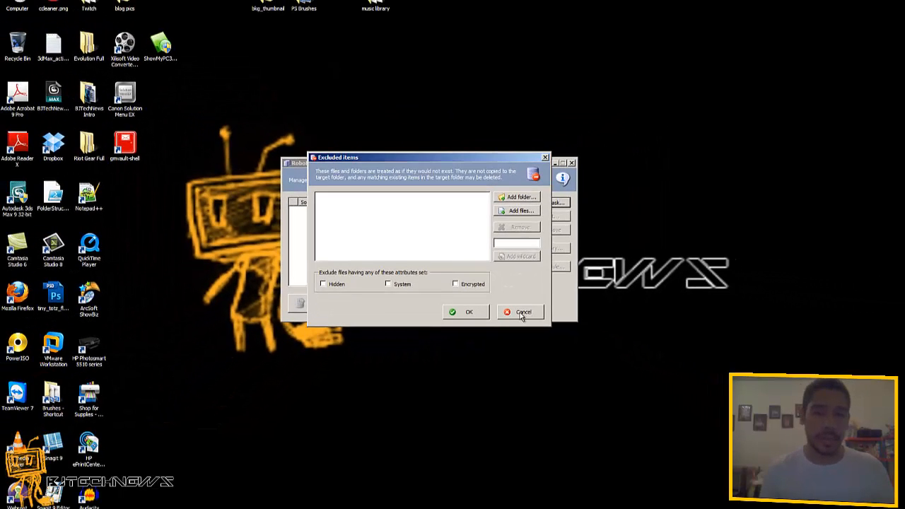
{"action": "left_click", "coordinate": [523, 312]}
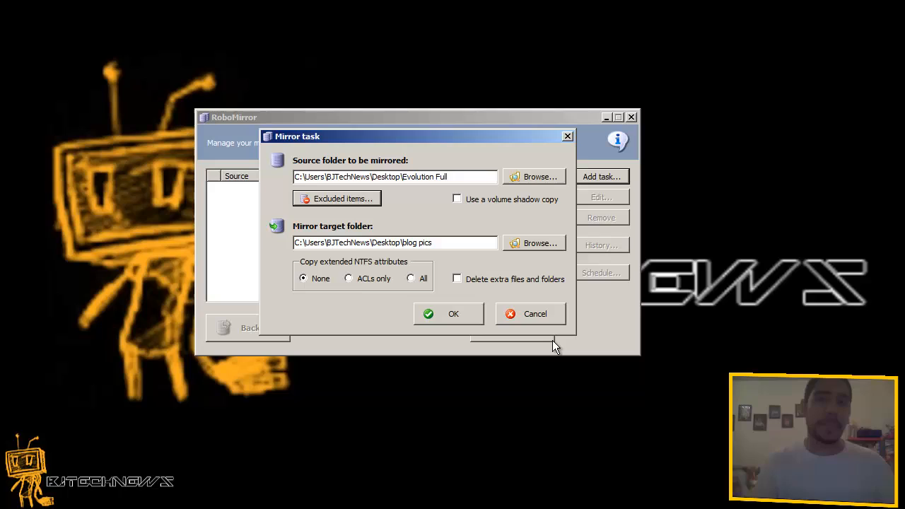
{"action": "mouse_move", "coordinate": [332, 233]}
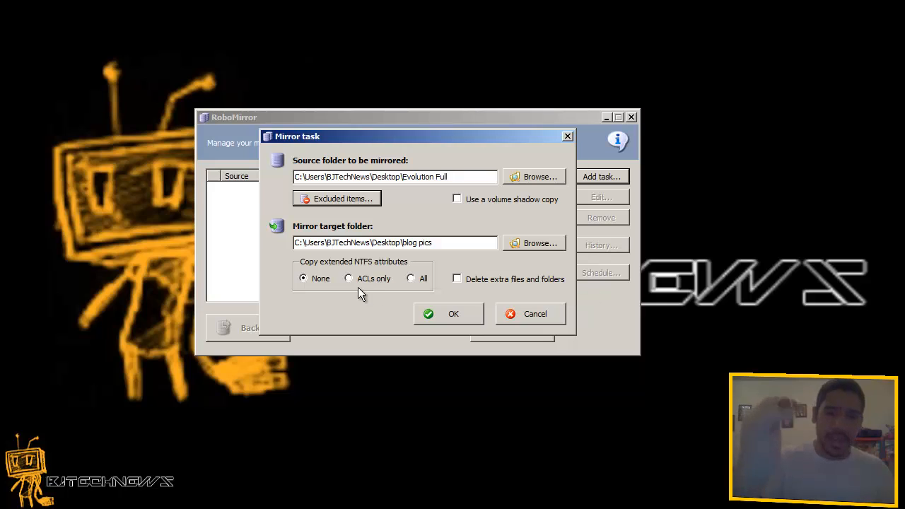
{"action": "mouse_move", "coordinate": [435, 290]}
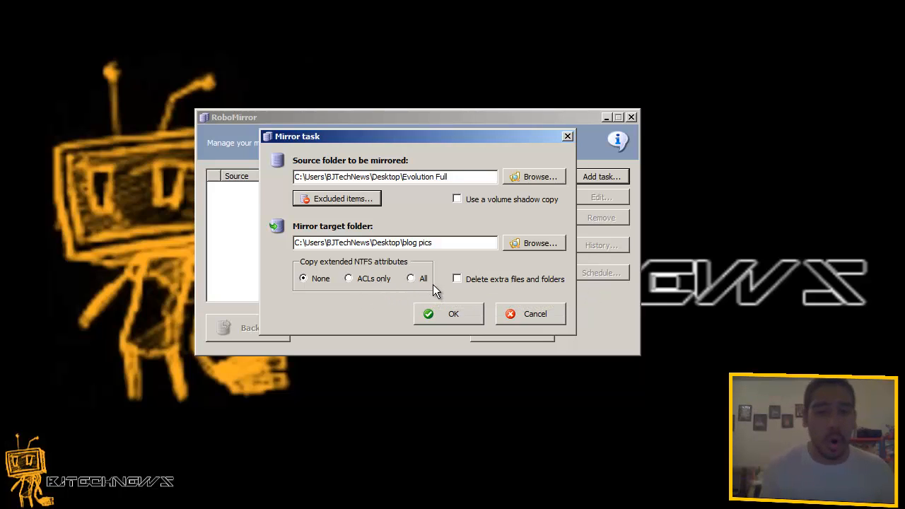
{"action": "left_click", "coordinate": [411, 278]}
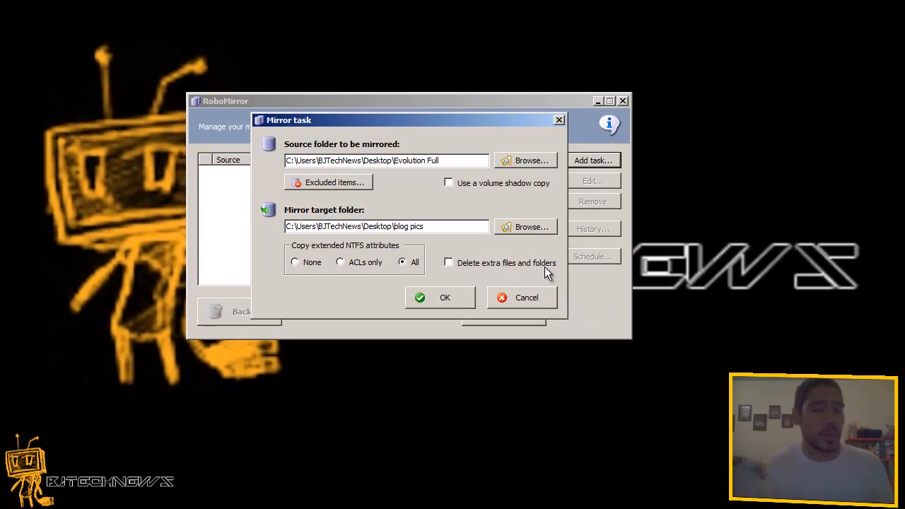
{"action": "left_click", "coordinate": [444, 297]}
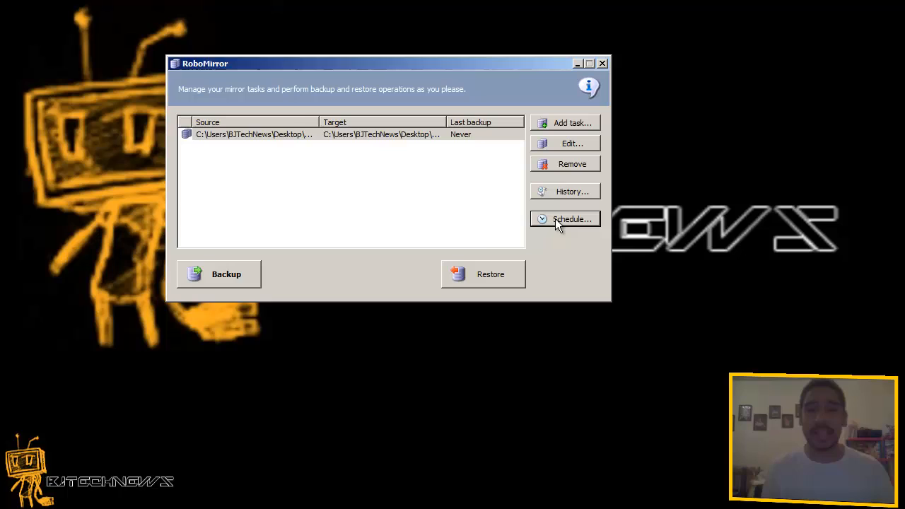
{"action": "mouse_move", "coordinate": [559, 200]}
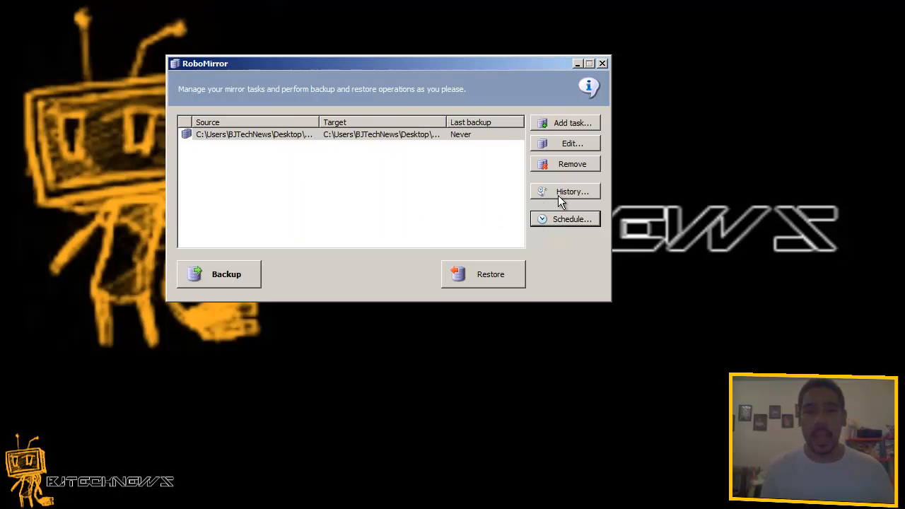
{"action": "left_click", "coordinate": [566, 192]}
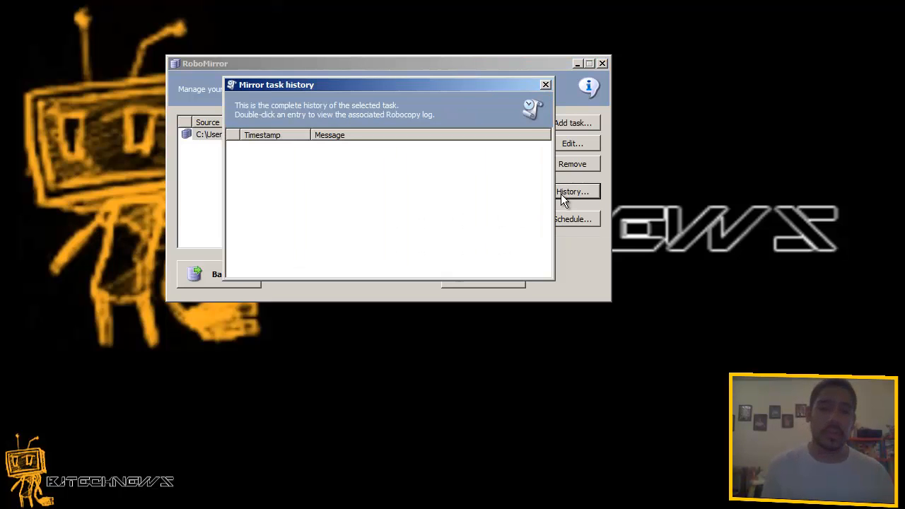
{"action": "left_click", "coordinate": [546, 84]}
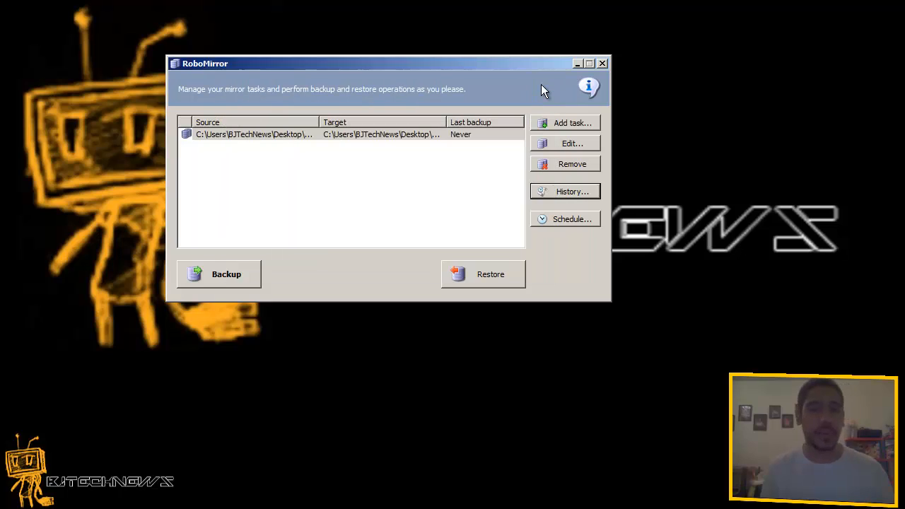
{"action": "mouse_move", "coordinate": [408, 295]}
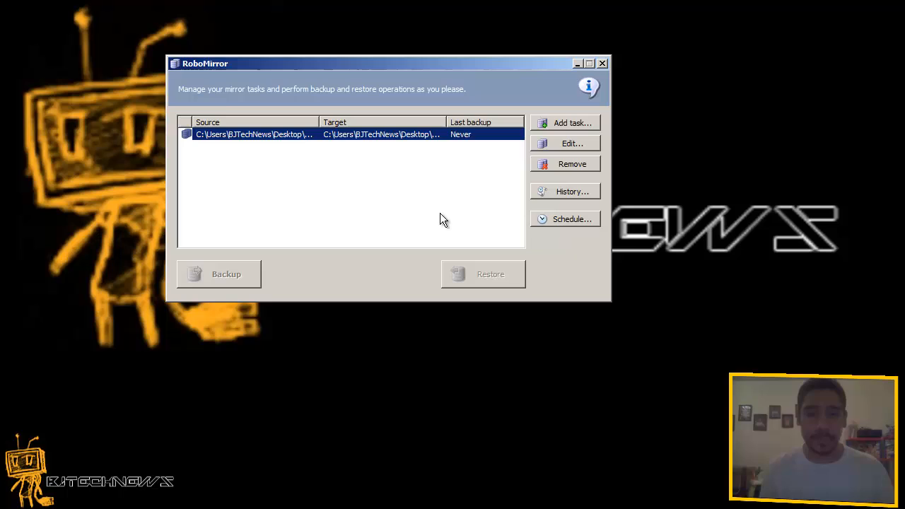
Run Backup and proceed with the 810 pending items (4.315 GB) to copy.
{"action": "left_click", "coordinate": [218, 274]}
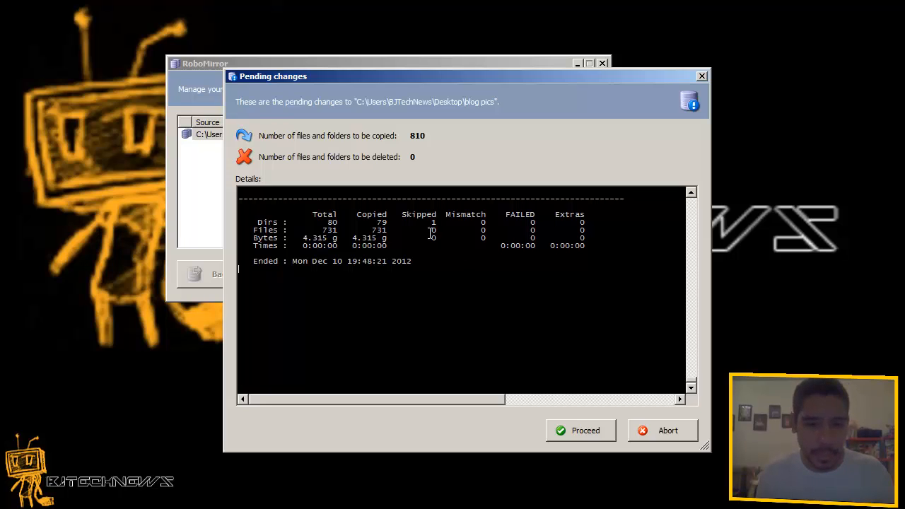
{"action": "mouse_move", "coordinate": [389, 227]}
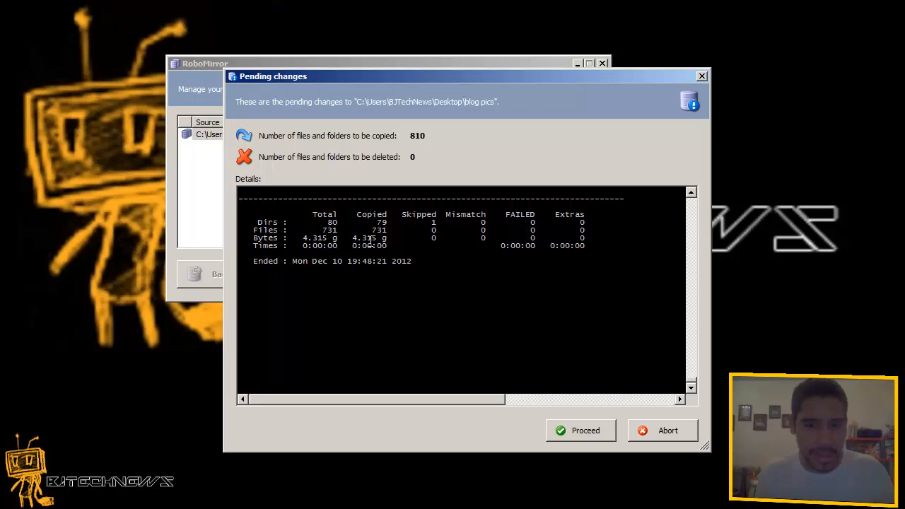
{"action": "double_click", "coordinate": [371, 238]}
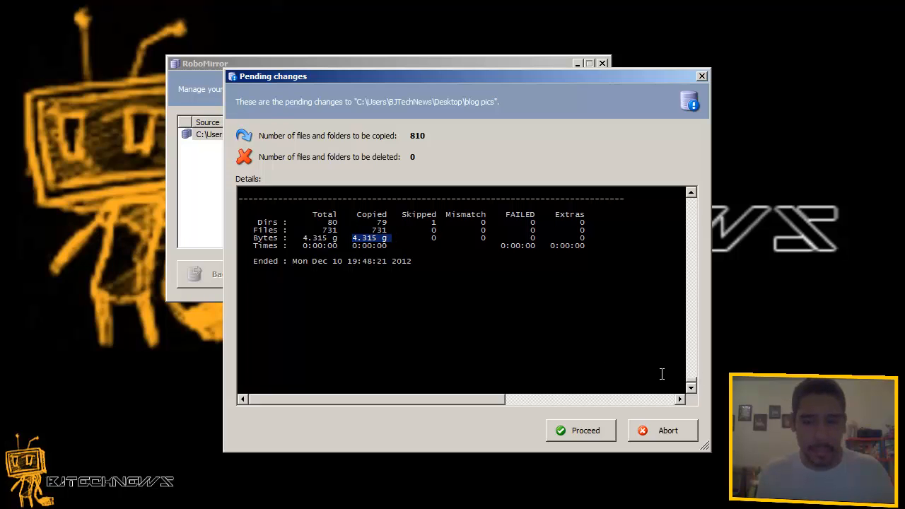
{"action": "left_click", "coordinate": [586, 431]}
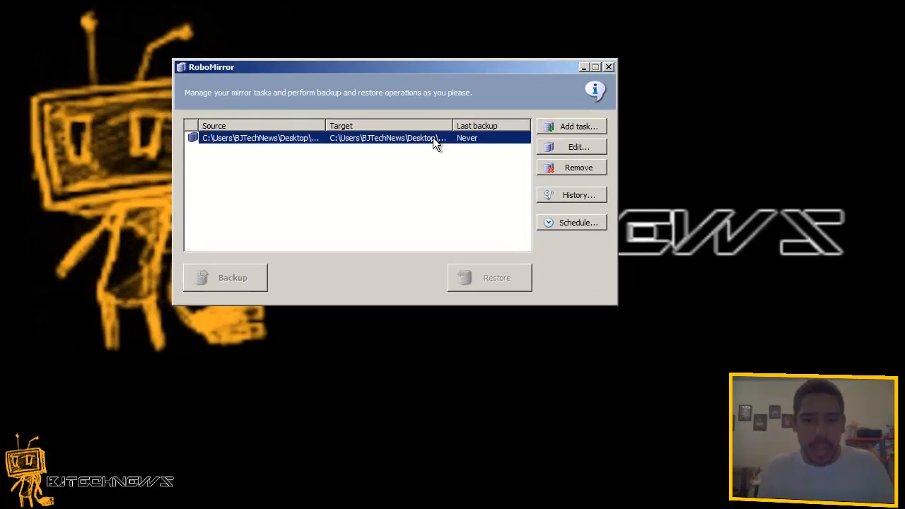
{"action": "mouse_move", "coordinate": [435, 138]}
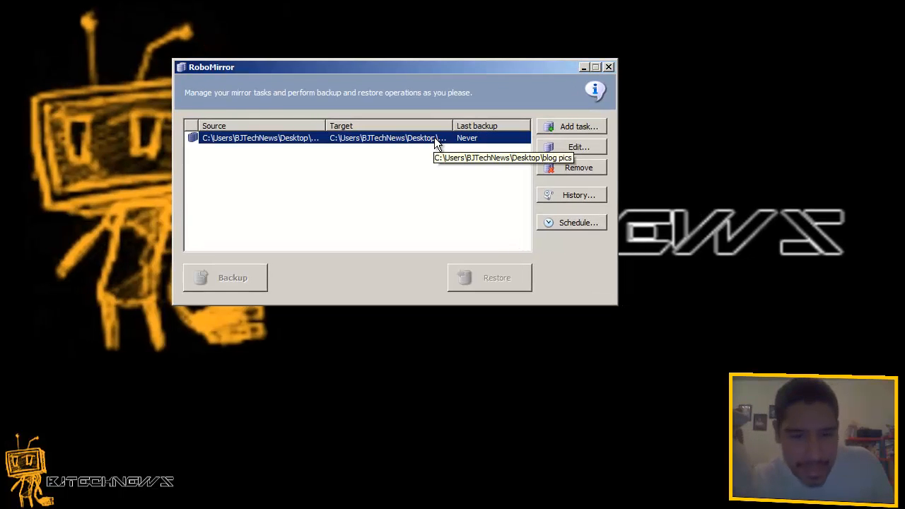
{"action": "mouse_move", "coordinate": [403, 71]}
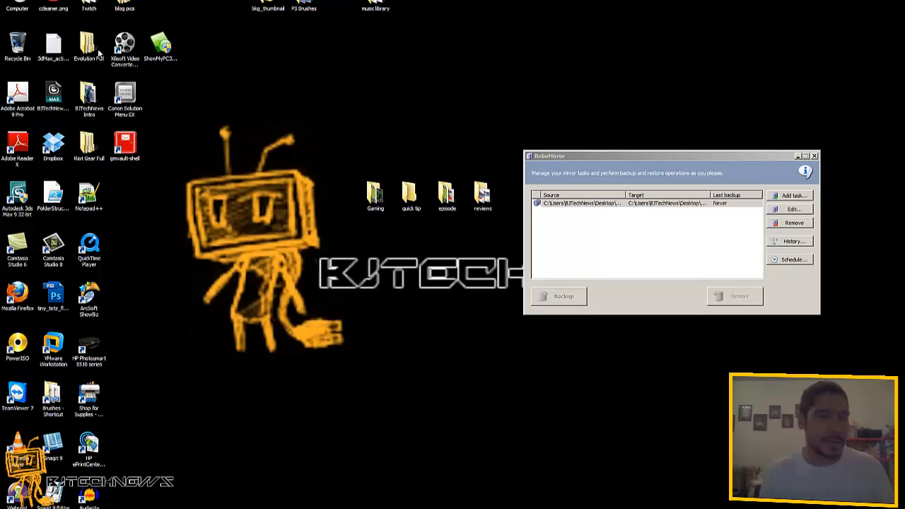
Open the Evolution Full desktop folder, then reopen the mirror task's Edit dialog.
{"action": "double_click", "coordinate": [88, 47]}
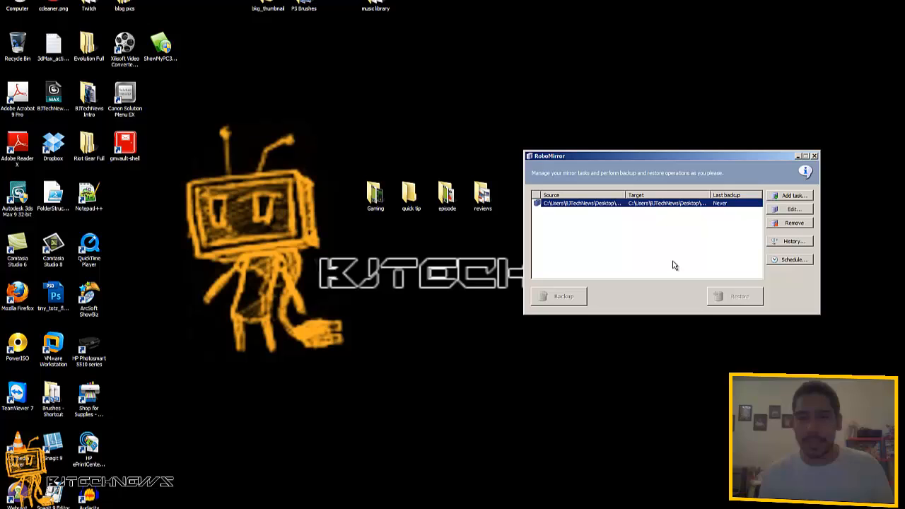
{"action": "left_click", "coordinate": [792, 209]}
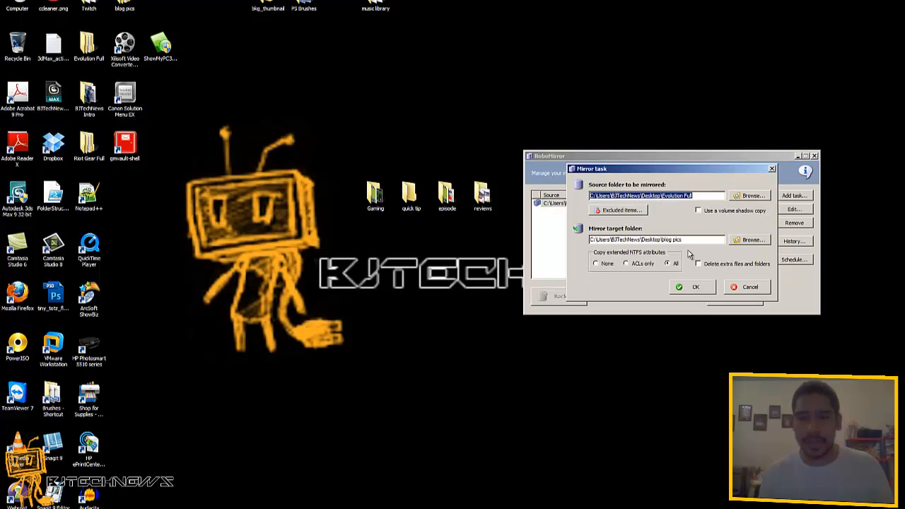